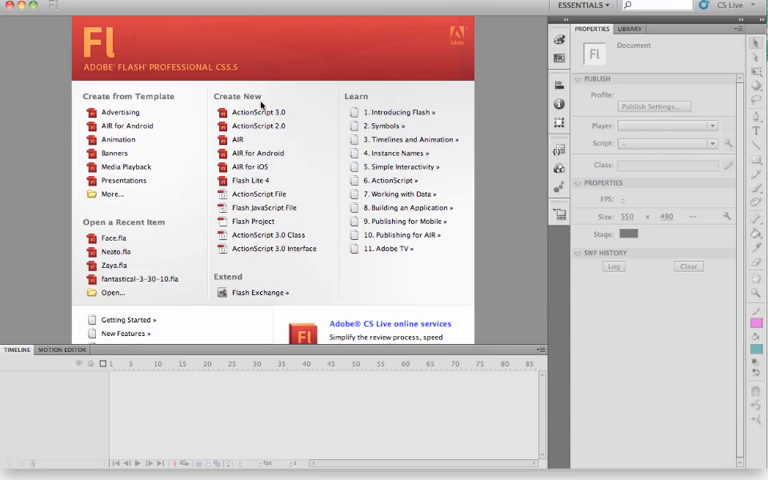
Create a new blank ActionScript 3.0 document from the Welcome screen
left_click(260, 112)
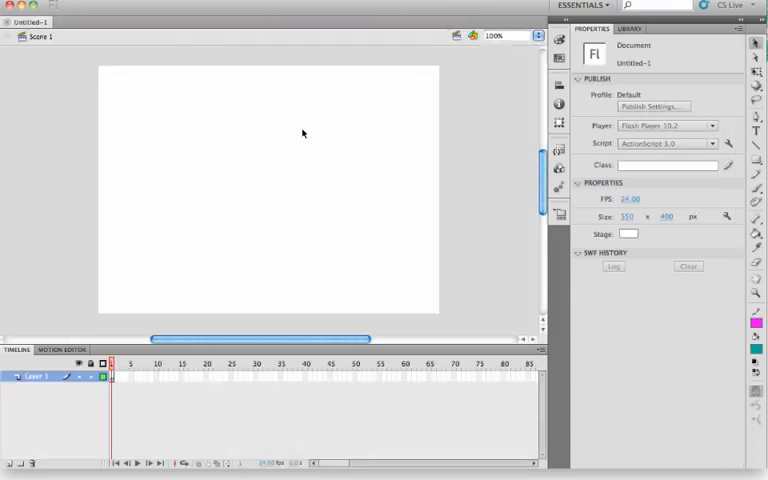
mouse_move(532, 192)
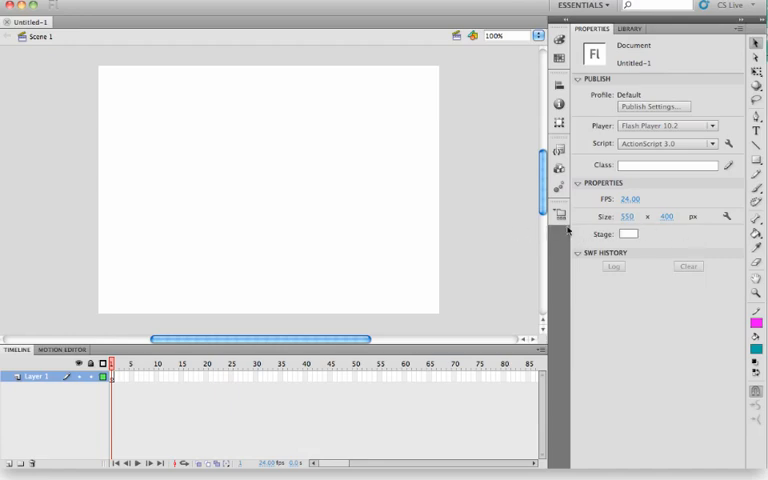
left_click(628, 216)
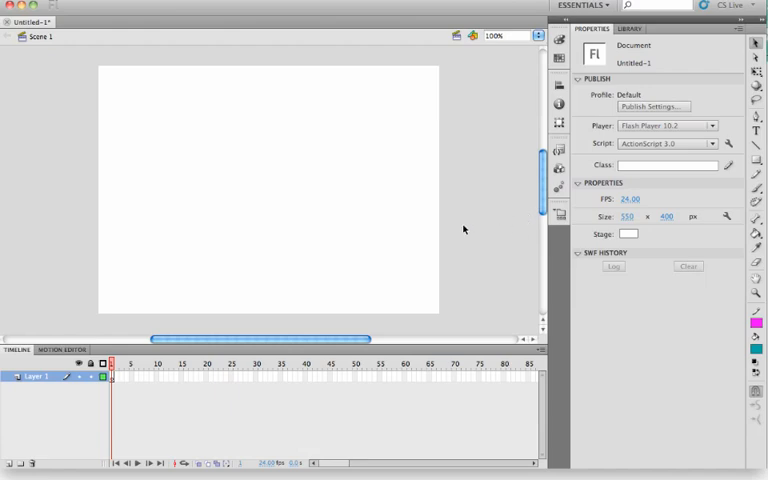
mouse_move(80, 418)
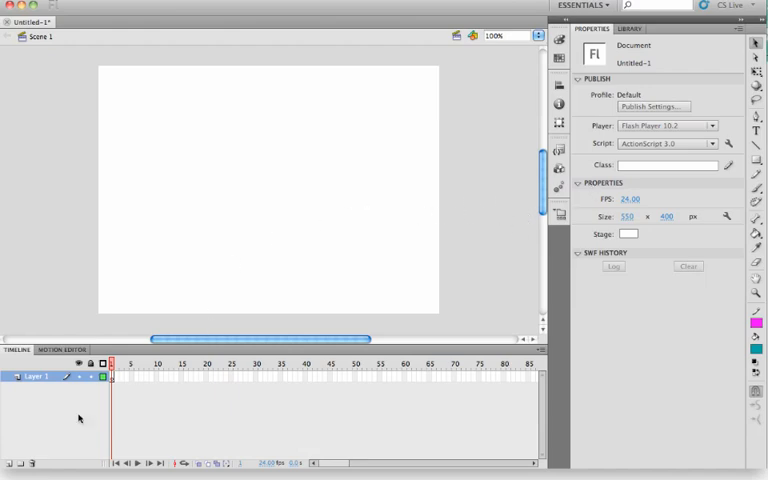
mouse_move(200, 264)
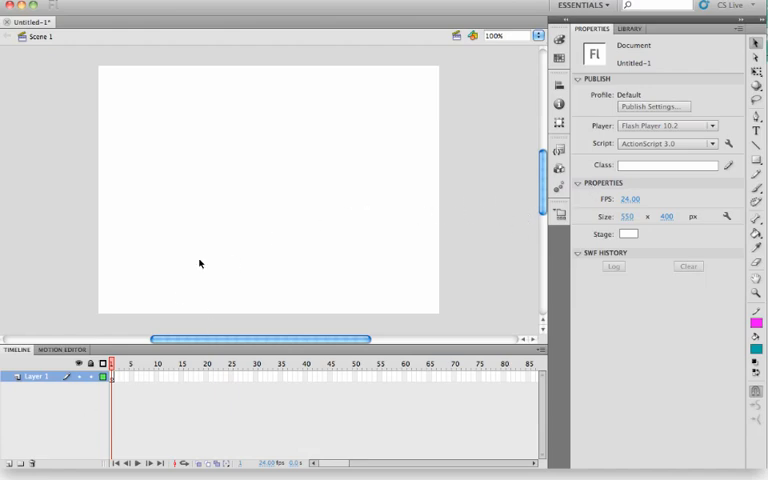
mouse_move(210, 260)
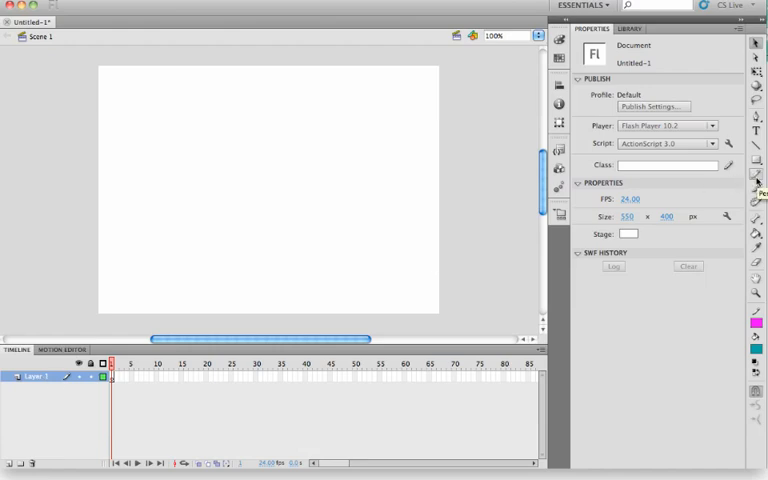
Choose the Oval Tool with a pale peach fill colour and a dark grey stroke colour
left_click(756, 160)
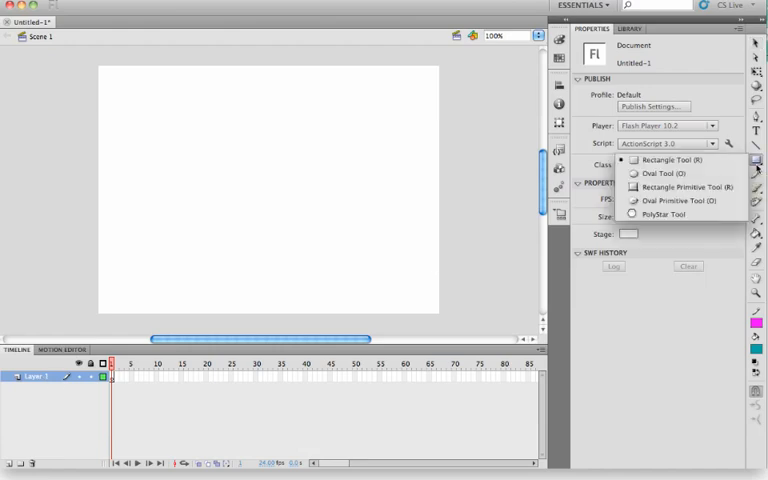
left_click(660, 172)
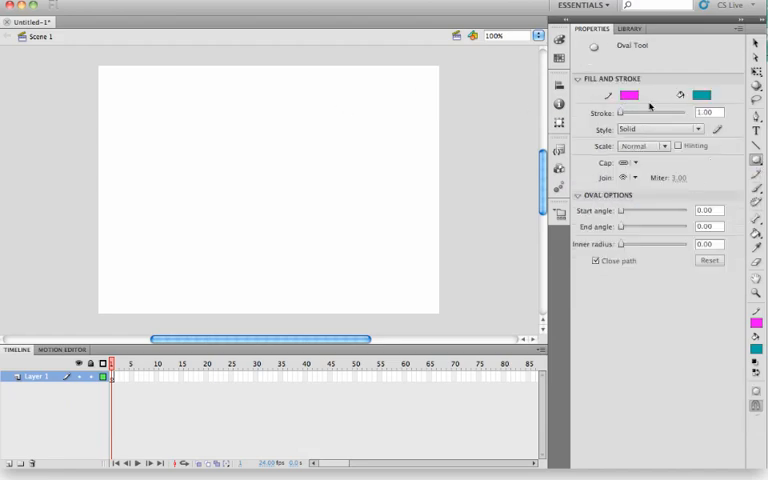
left_click(700, 96)
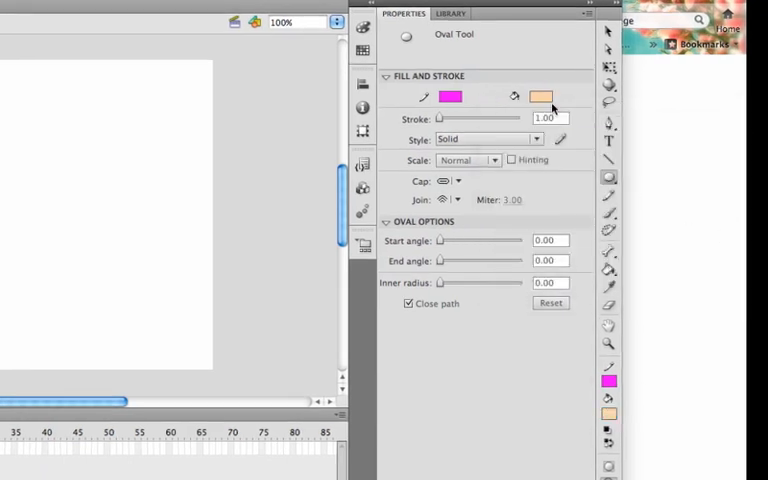
left_click(540, 96)
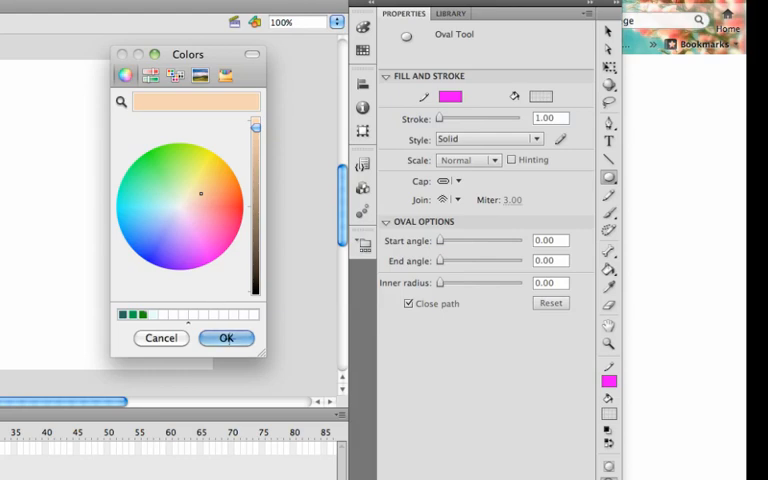
left_click(226, 336)
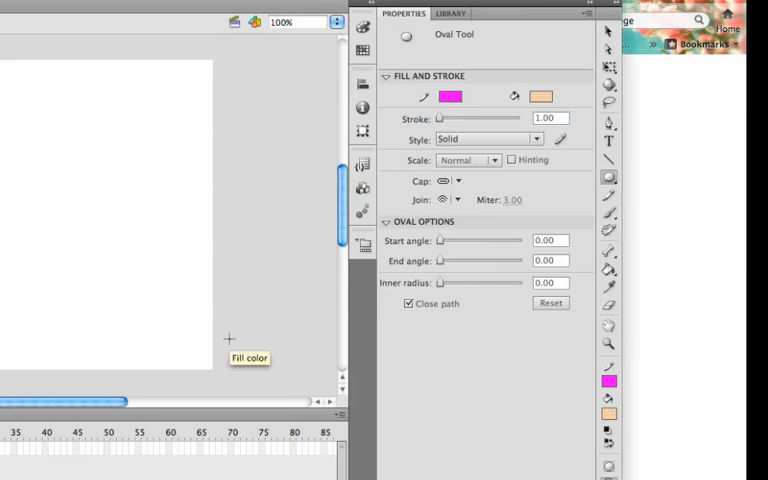
left_click(450, 96)
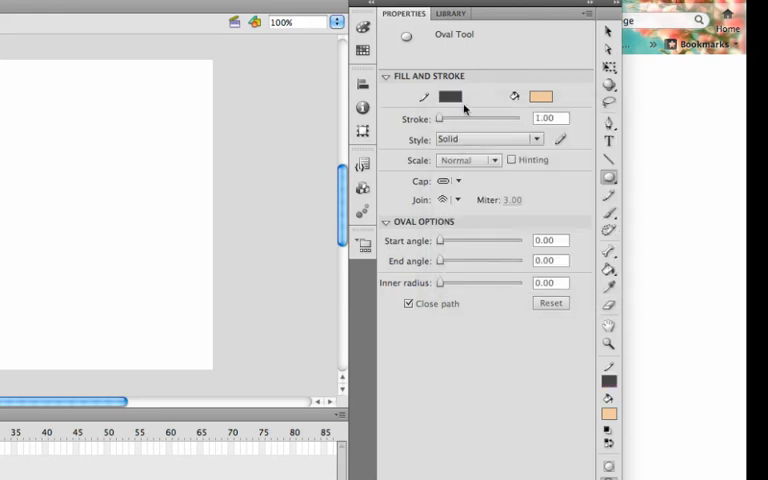
mouse_move(450, 96)
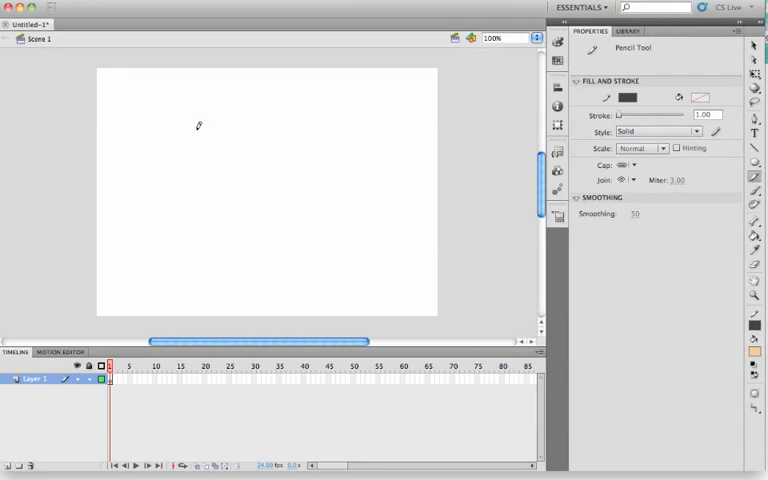
Draw a peach oval face centred on the stage and free-transform it into an egg shape
left_click_drag(200, 136, 280, 116)
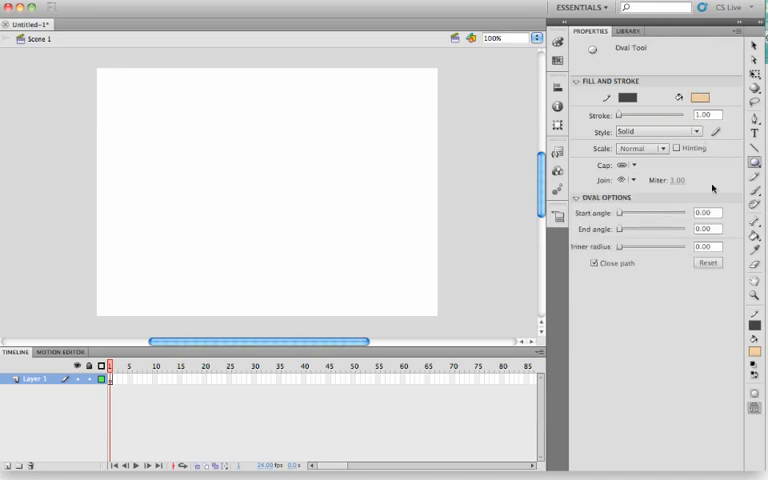
left_click_drag(188, 116, 340, 256)
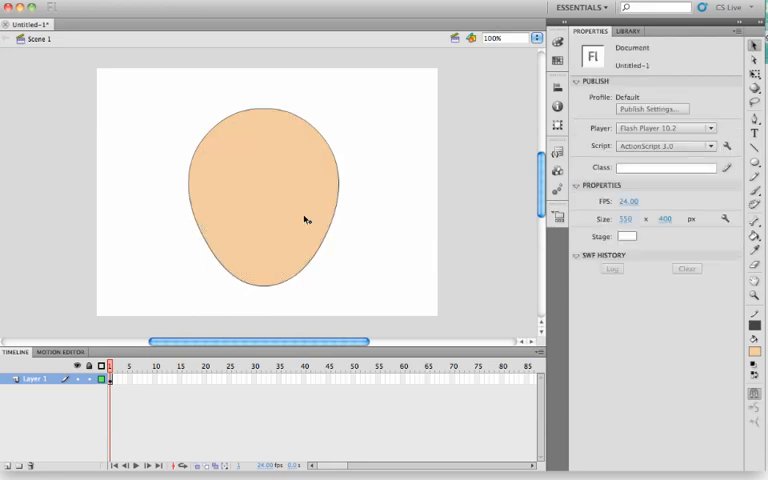
left_click(266, 190)
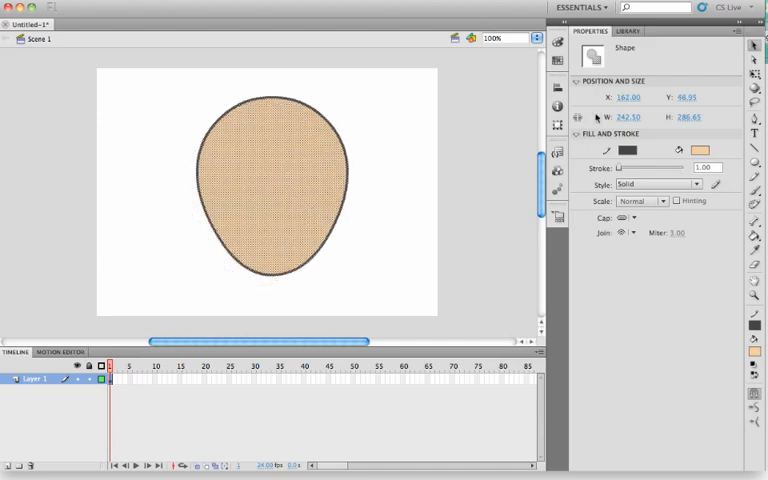
left_click(756, 76)
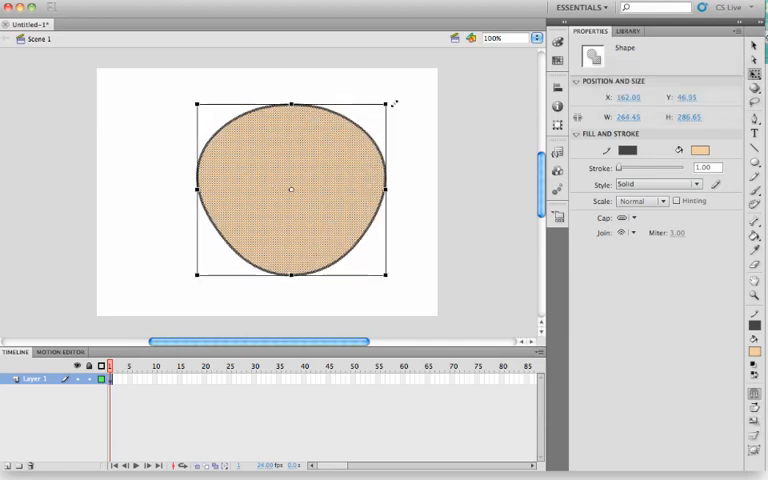
left_click_drag(388, 186, 348, 186)
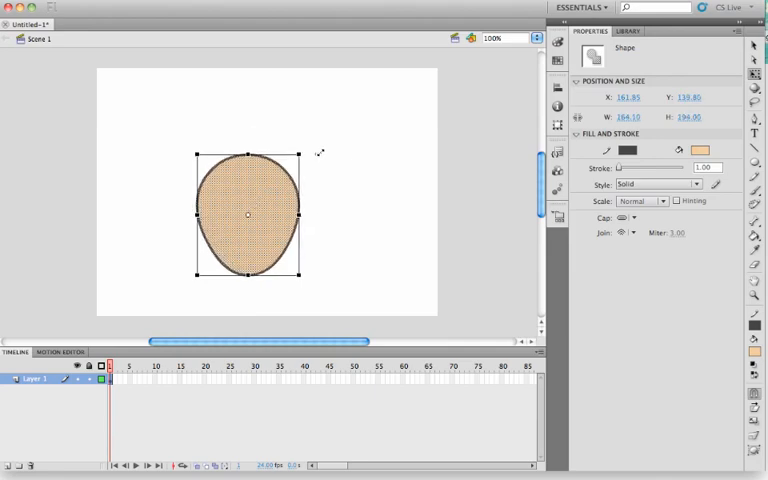
left_click_drag(248, 216, 276, 186)
type("base face")
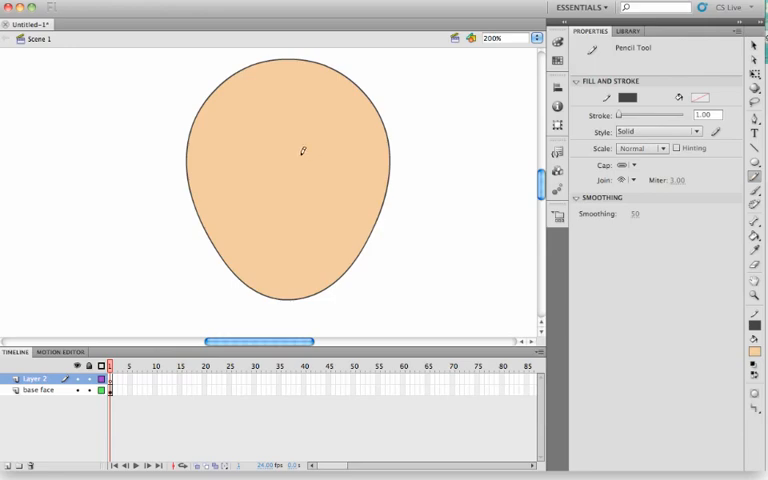
Rename the layer base face, add a layer above, zoom to 200% and pick the Pencil Tool
left_click_drag(300, 148, 320, 138)
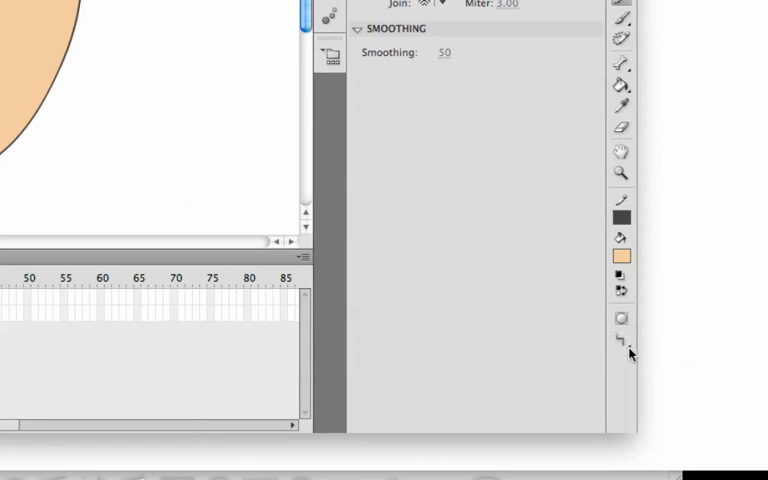
Set Pencil Mode to Ink and sketch the almond eye's upper arch and lower curve on Layer 2
left_click(620, 344)
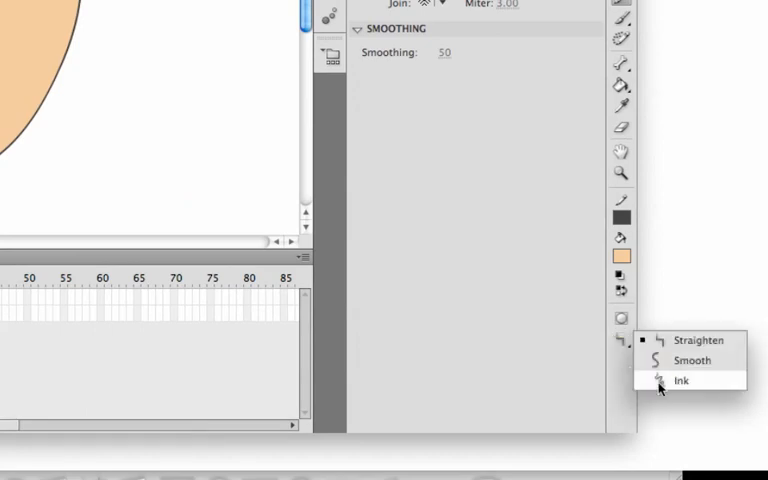
mouse_move(690, 360)
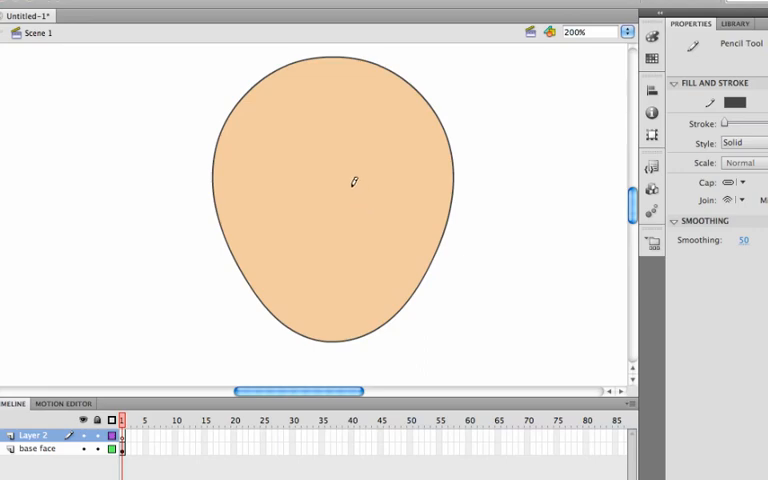
left_click_drag(328, 178, 412, 156)
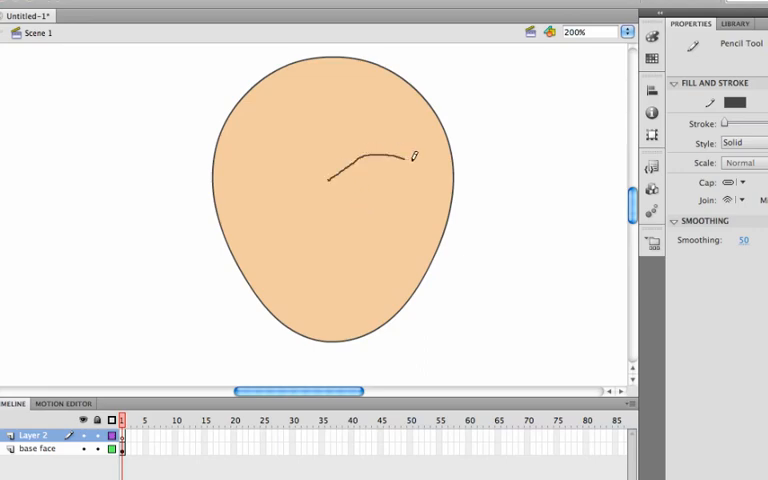
left_click_drag(412, 156, 430, 172)
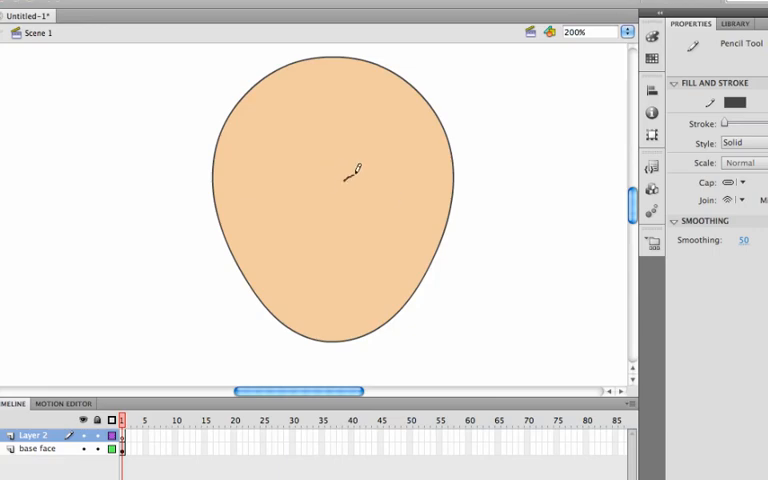
left_click_drag(344, 178, 408, 178)
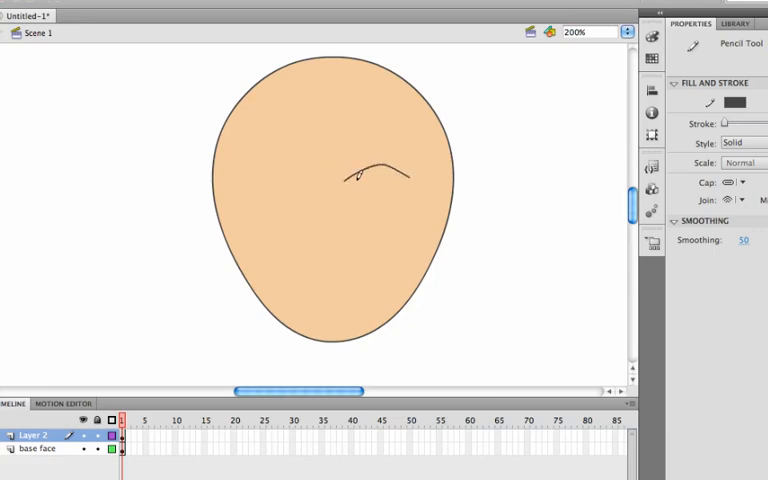
left_click_drag(344, 188, 420, 176)
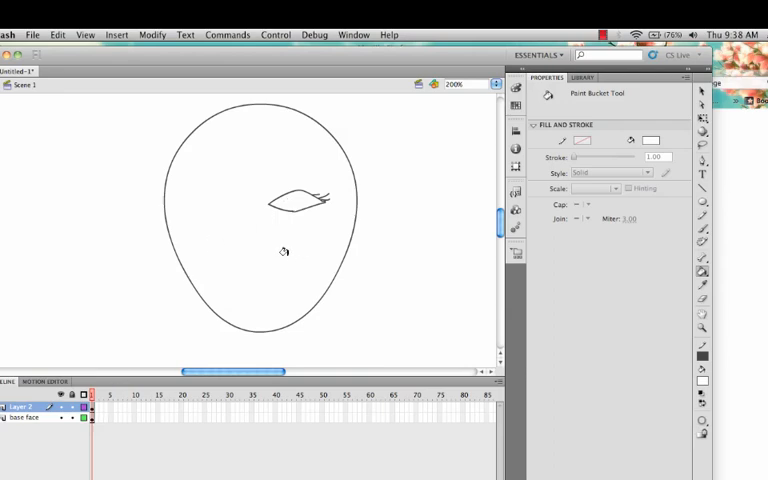
Show the face in colour, add lash strokes and fill the eye shape white with the Paint Bucket
left_click(284, 252)
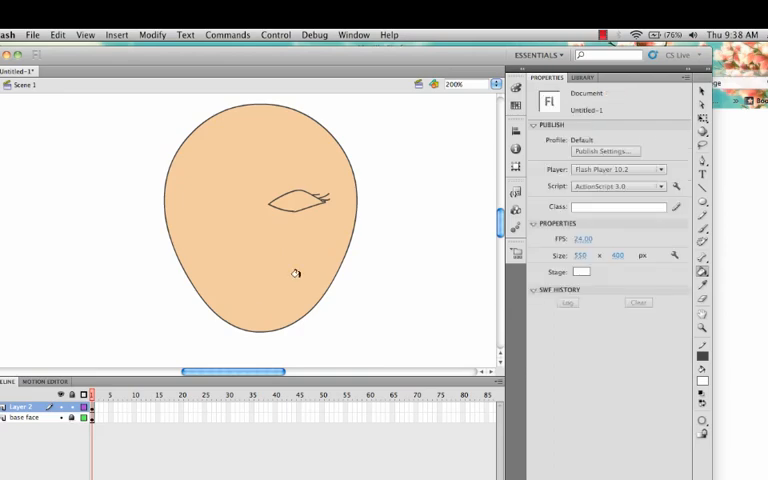
left_click(702, 272)
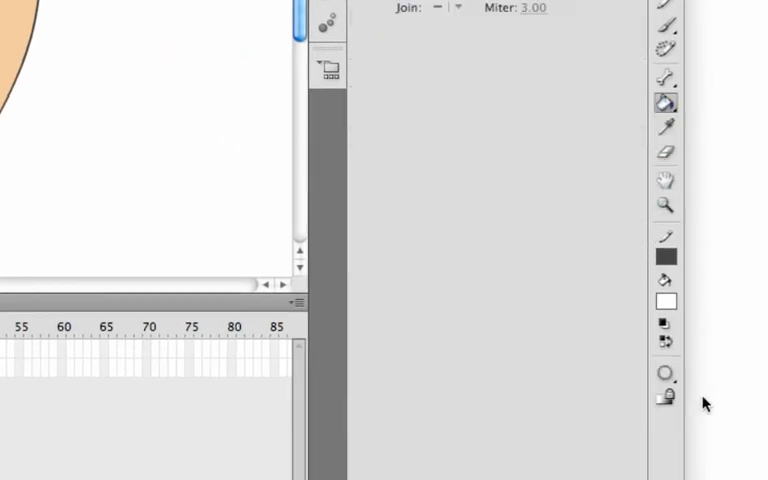
left_click(664, 380)
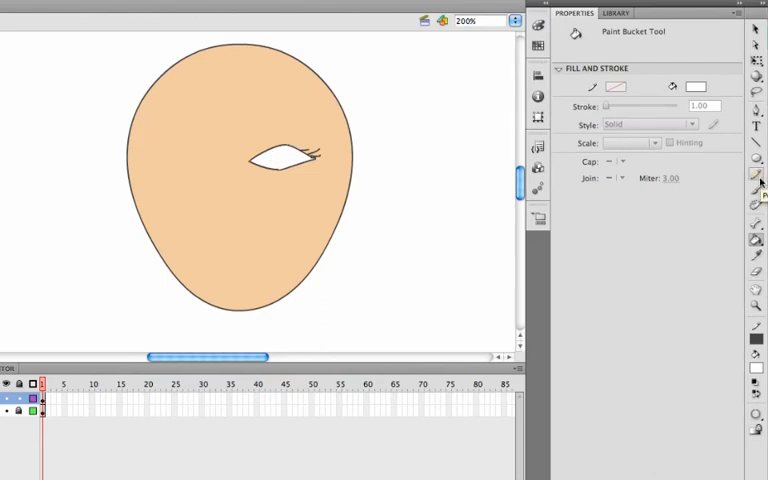
left_click(756, 238)
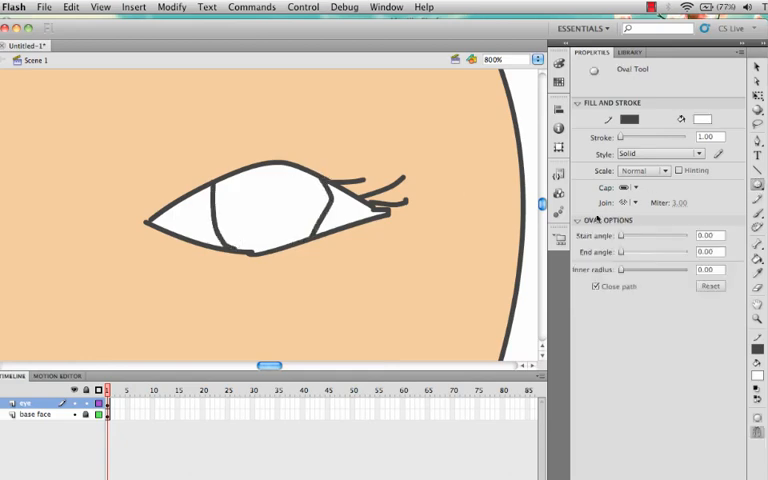
Draw a round iris circle inside the eye and drag the inner pupil circle out below it
left_click_drag(244, 180, 300, 236)
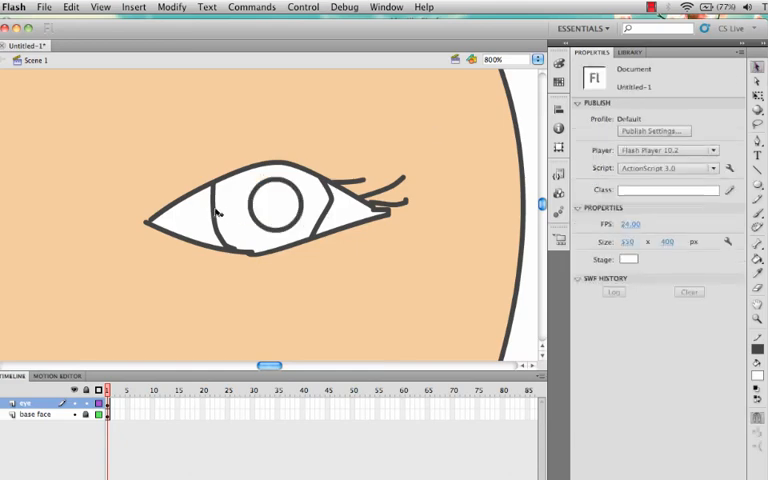
left_click(272, 204)
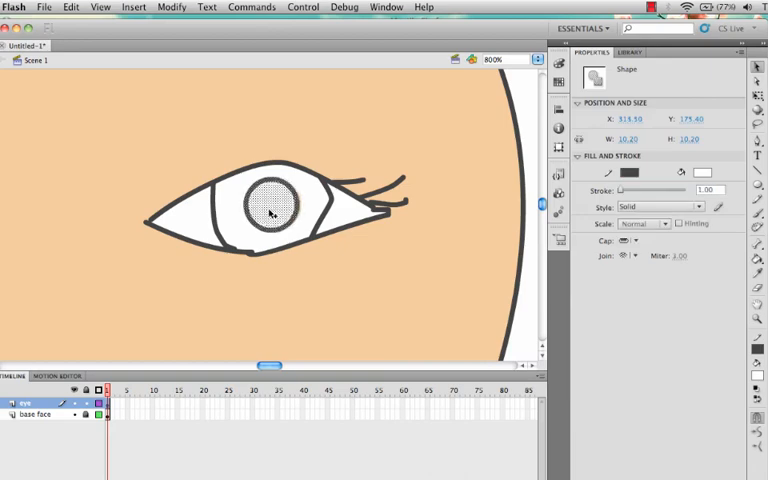
left_click_drag(270, 204, 308, 316)
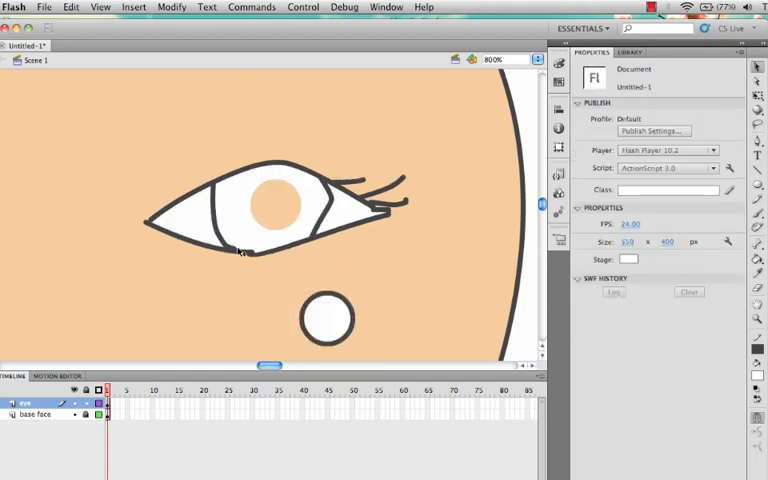
left_click(200, 204)
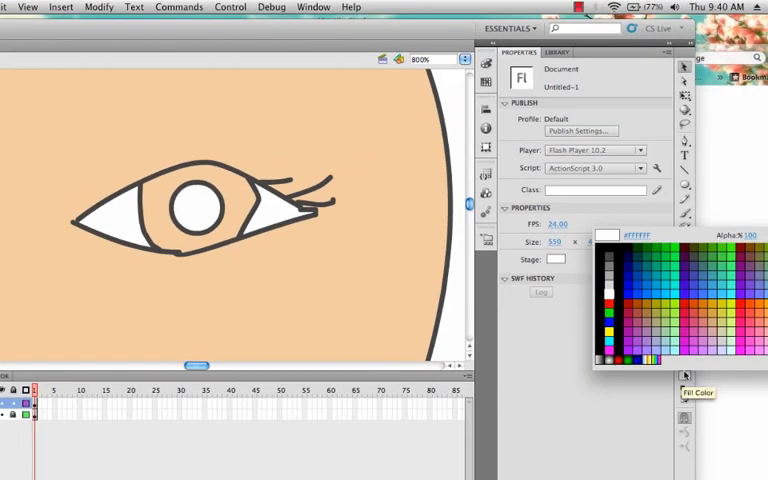
Pick a custom dark brown fill and bucket-fill the iris ring around the white centre
left_click(652, 302)
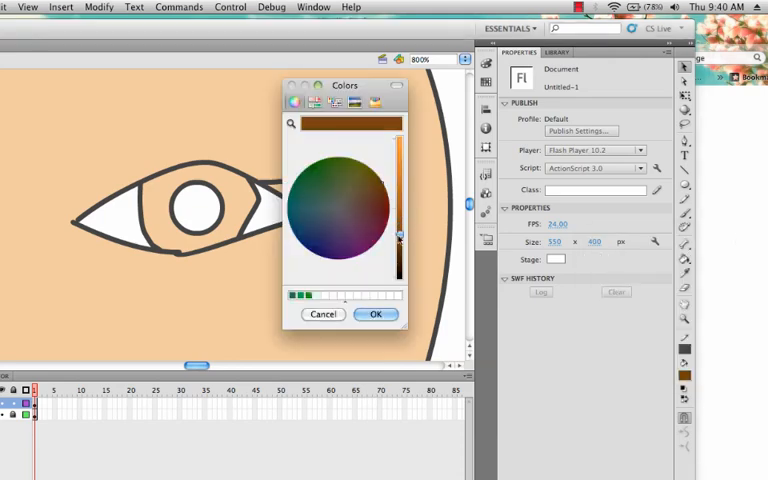
left_click(376, 314)
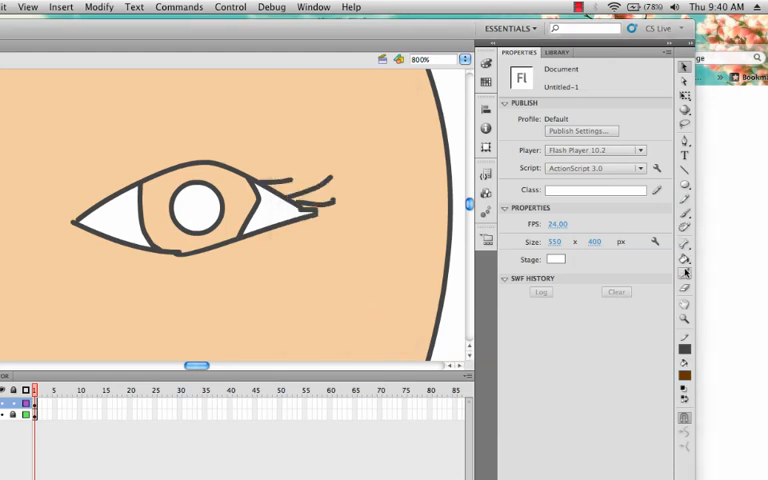
left_click(210, 200)
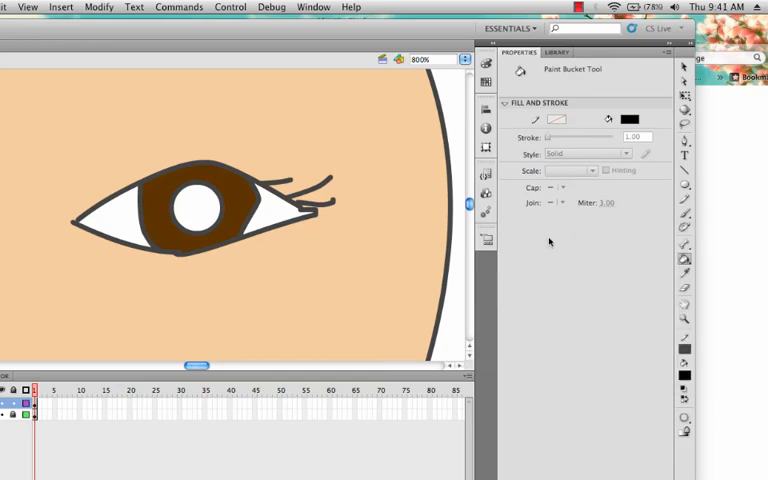
left_click(196, 204)
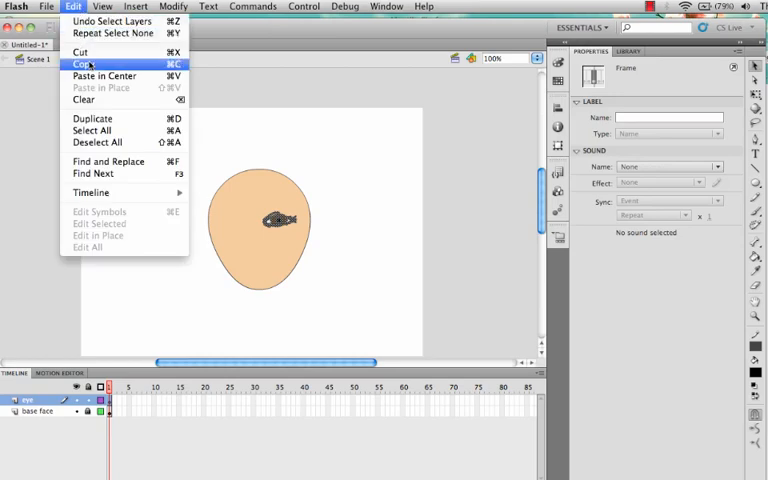
Copy and paste the eye, then flip the copy horizontally to form the second eye
left_click(82, 64)
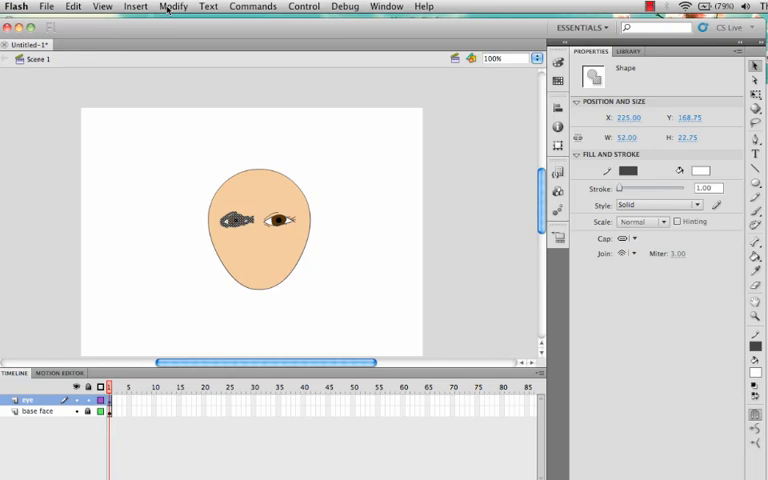
left_click(174, 6)
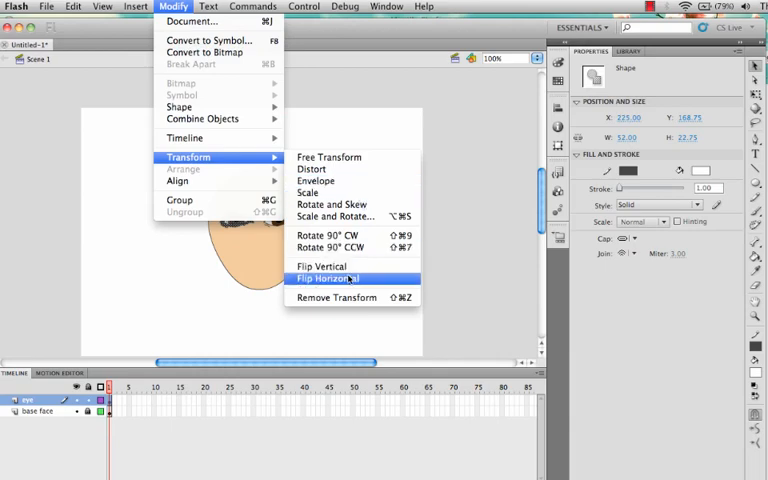
mouse_move(320, 266)
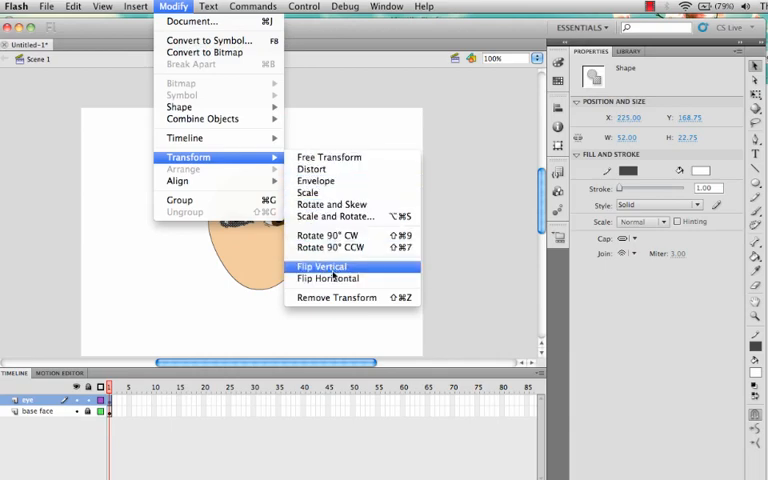
mouse_move(328, 278)
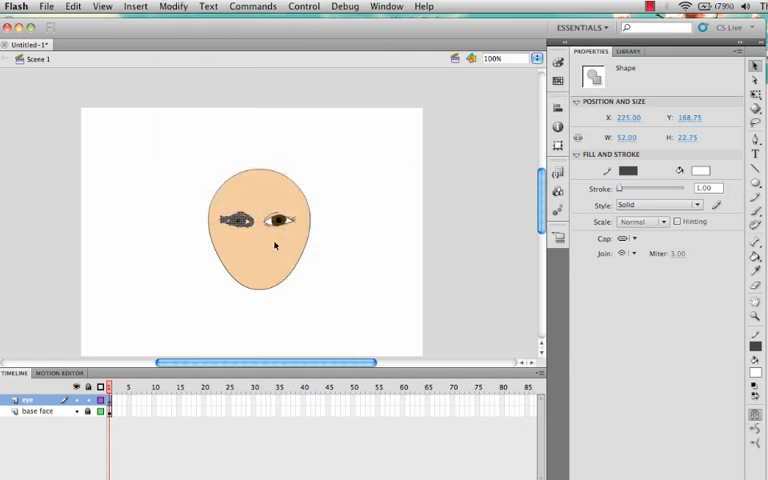
left_click(344, 228)
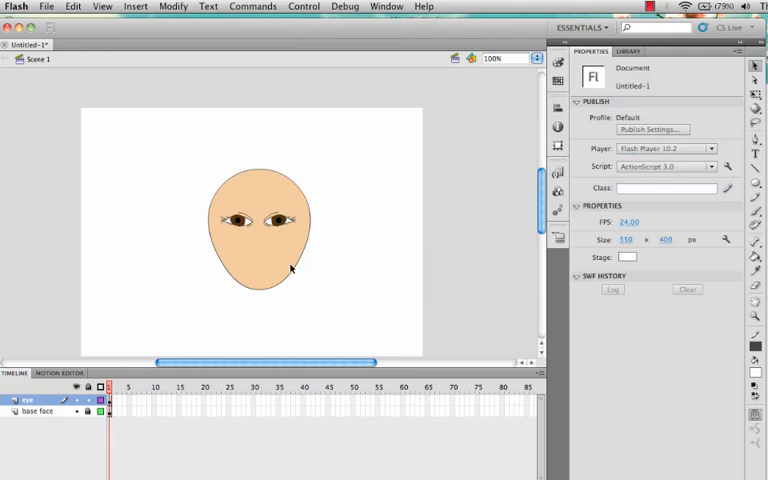
mouse_move(436, 260)
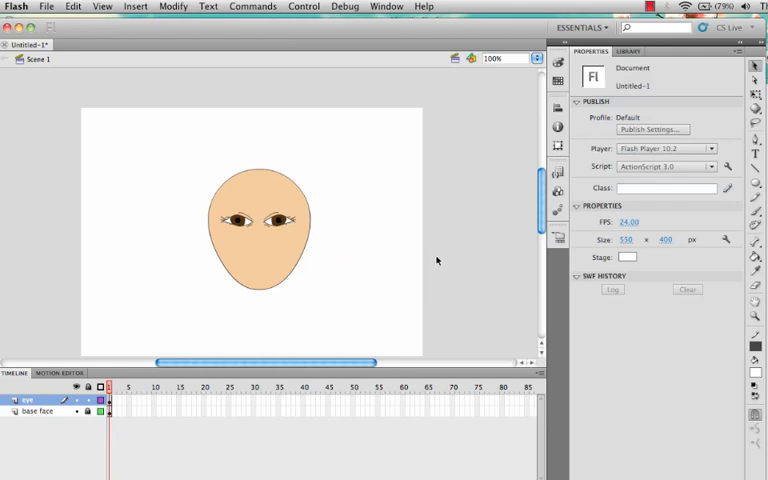
mouse_move(406, 286)
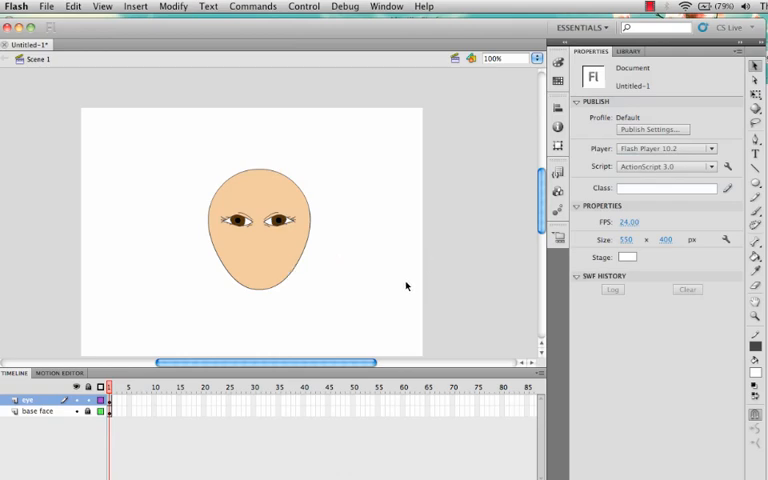
mouse_move(470, 220)
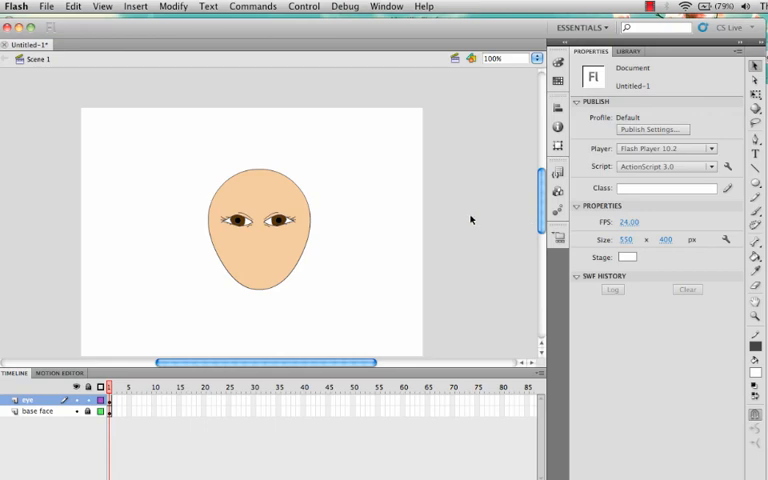
mouse_move(250, 230)
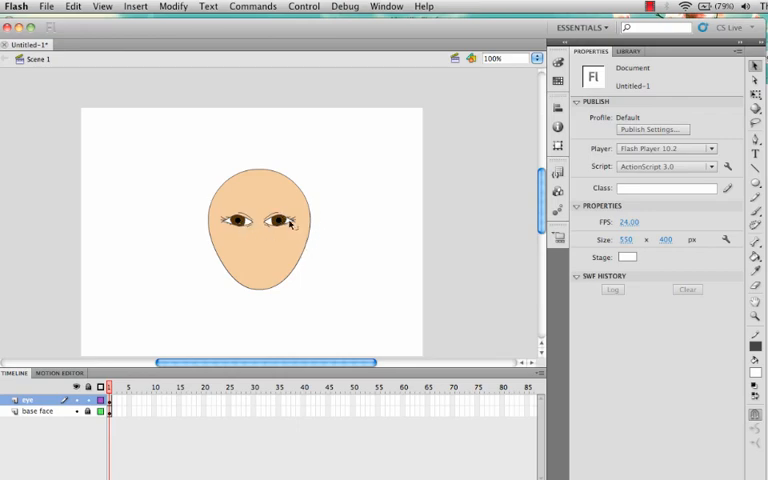
mouse_move(148, 212)
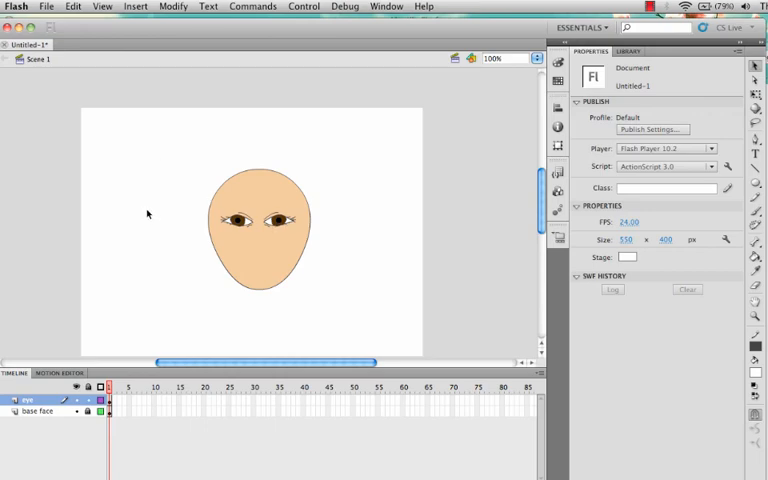
mouse_move(756, 224)
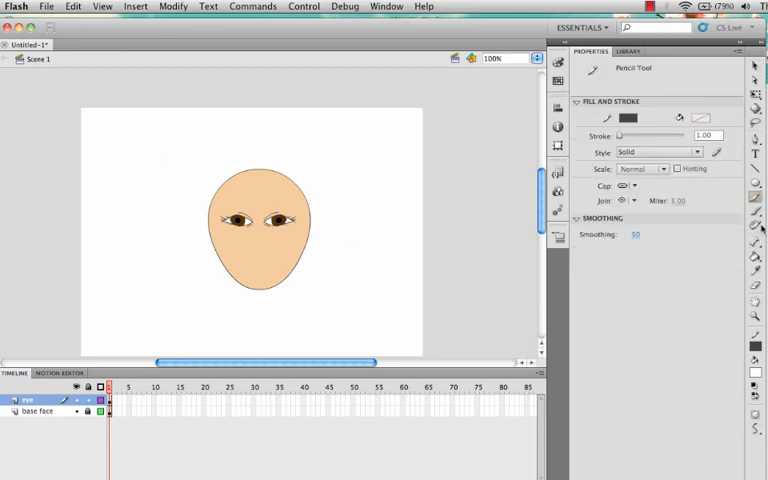
Paint a curved dark brown Brush-tool eyebrow above the right eye
left_click(756, 210)
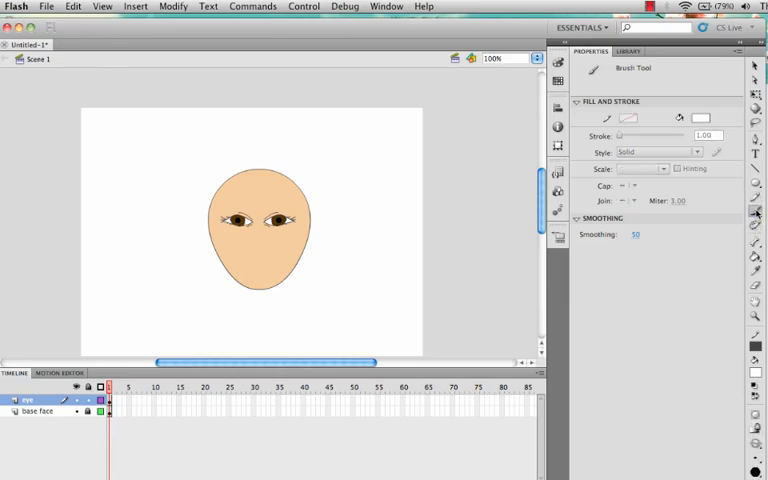
mouse_move(700, 118)
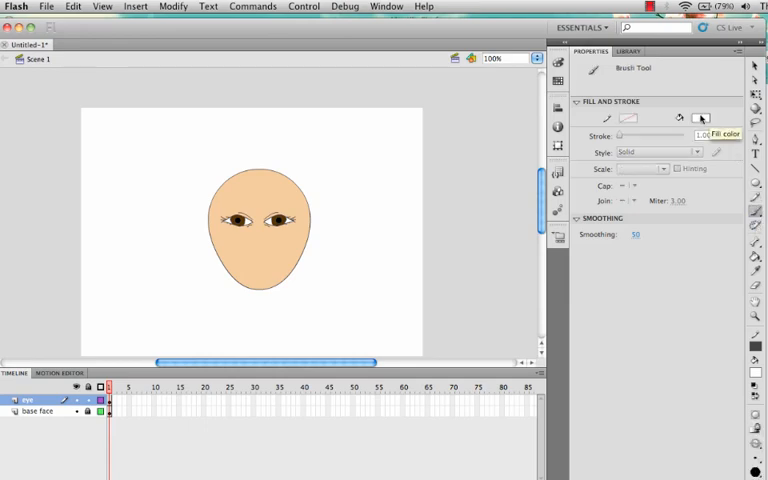
left_click(700, 118)
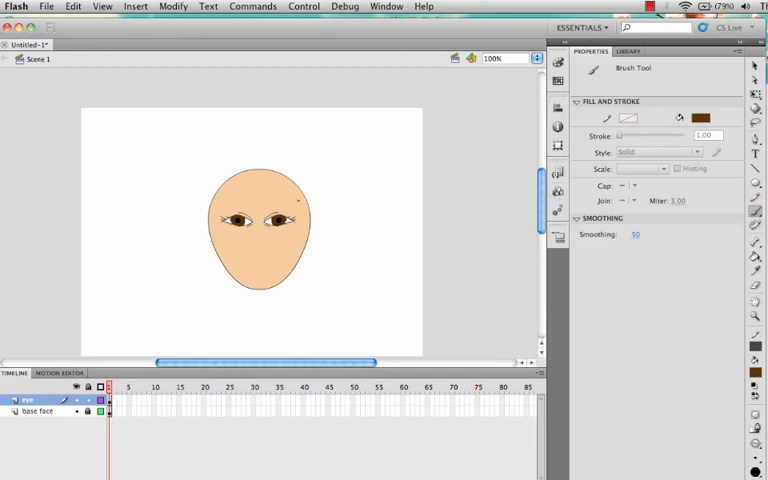
left_click_drag(270, 210, 300, 202)
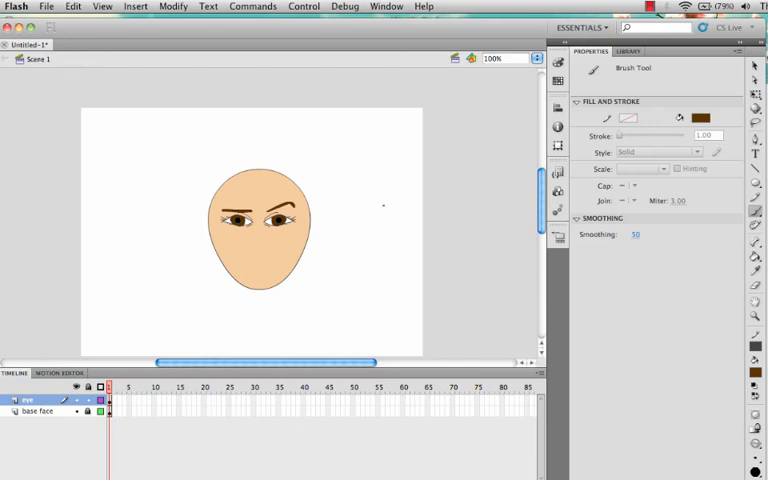
mouse_move(500, 192)
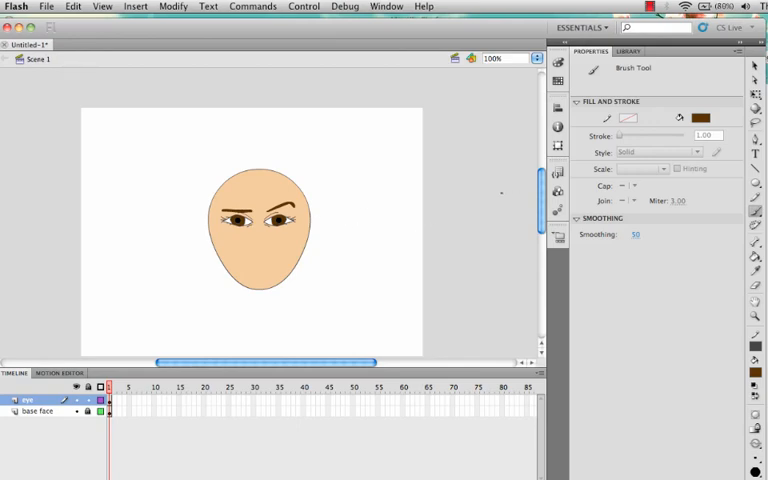